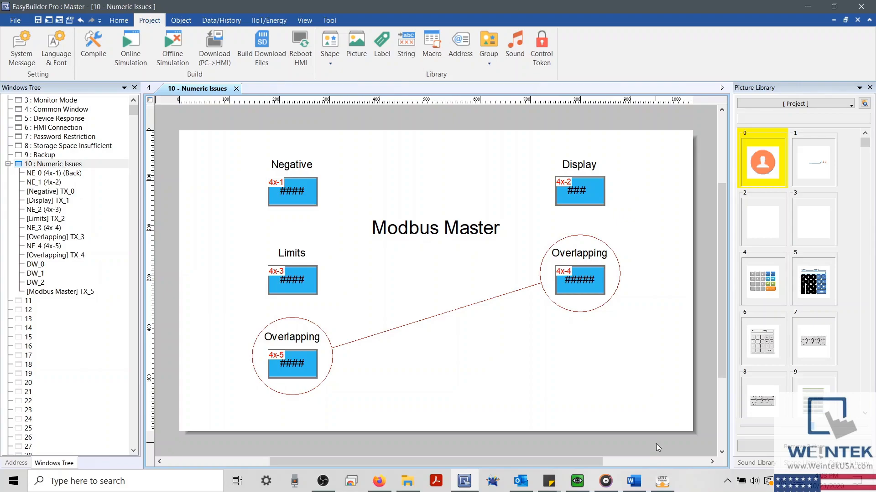
{"action": "mouse_move", "coordinate": [513, 391]}
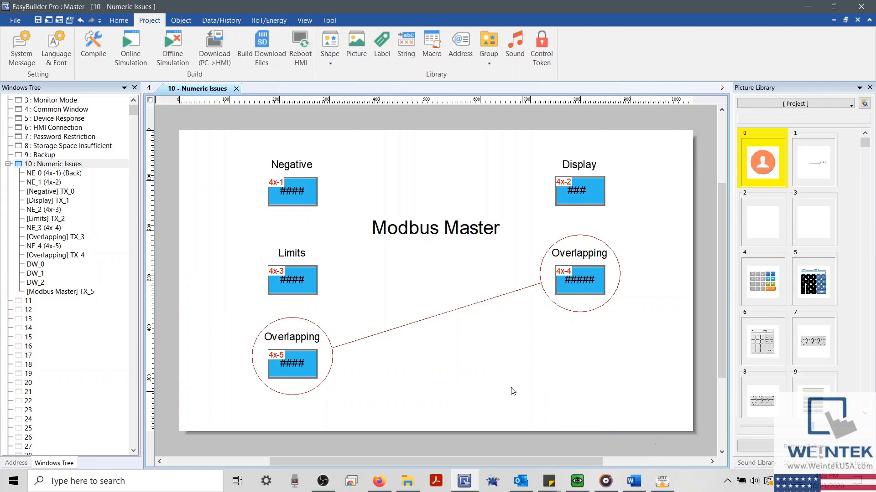
{"action": "mouse_move", "coordinate": [437, 378]}
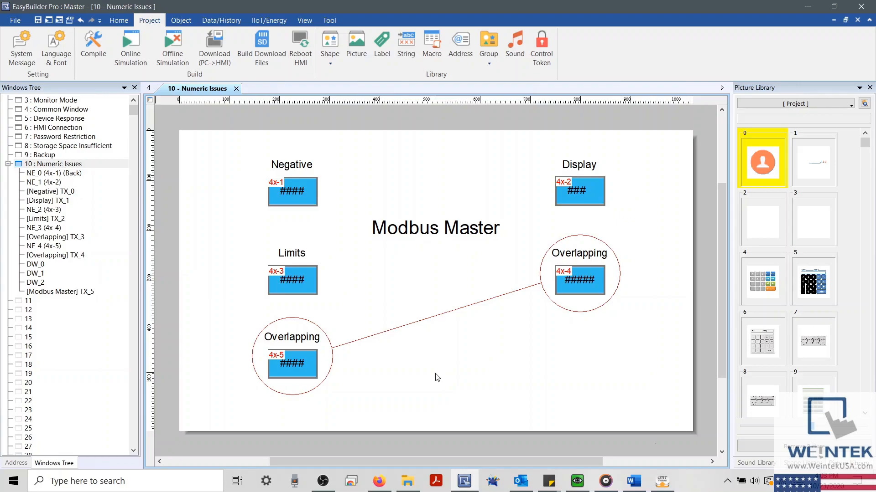
{"action": "mouse_move", "coordinate": [569, 420]}
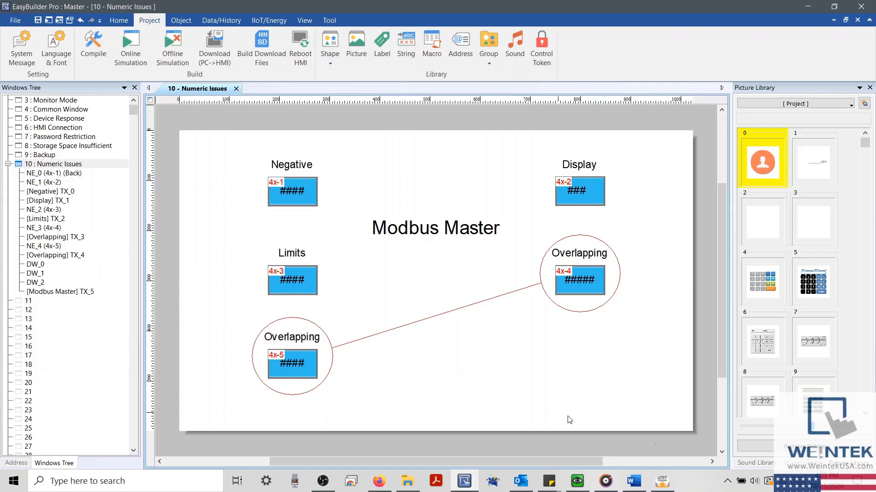
Run an offline simulation of the Modbus Master screen to check current values
{"action": "left_click", "coordinate": [130, 44]}
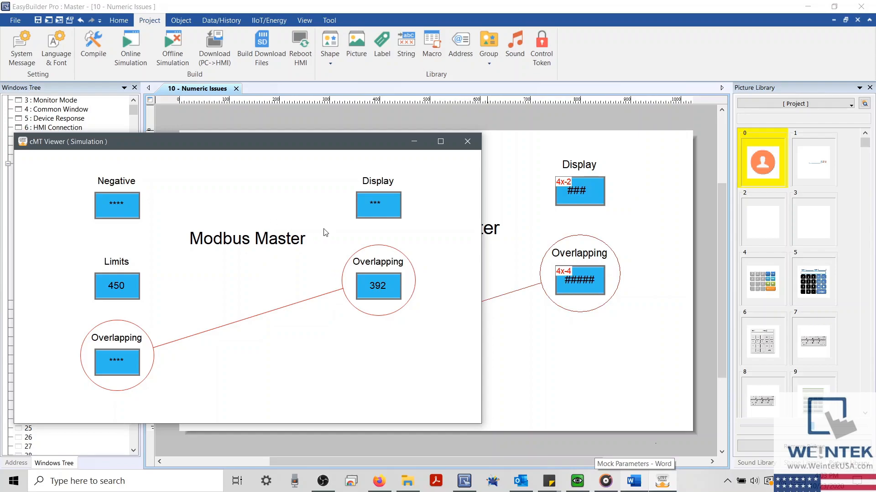
{"action": "mouse_move", "coordinate": [264, 297]}
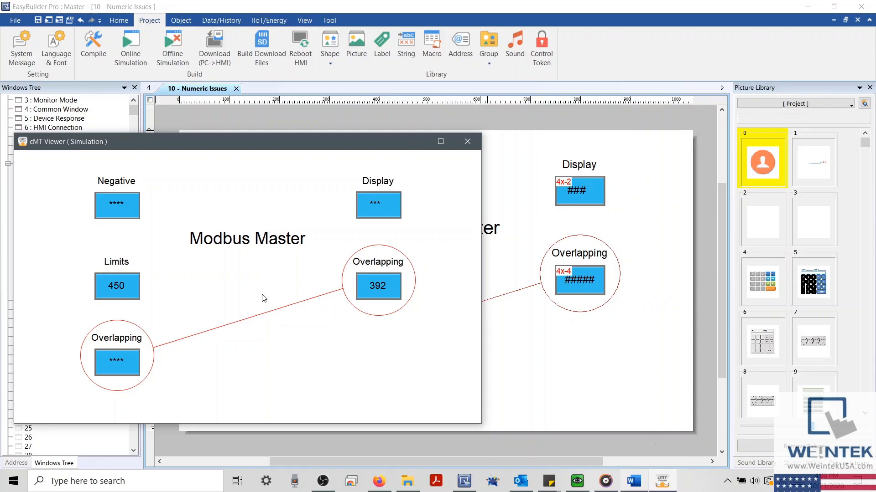
{"action": "mouse_move", "coordinate": [264, 279]}
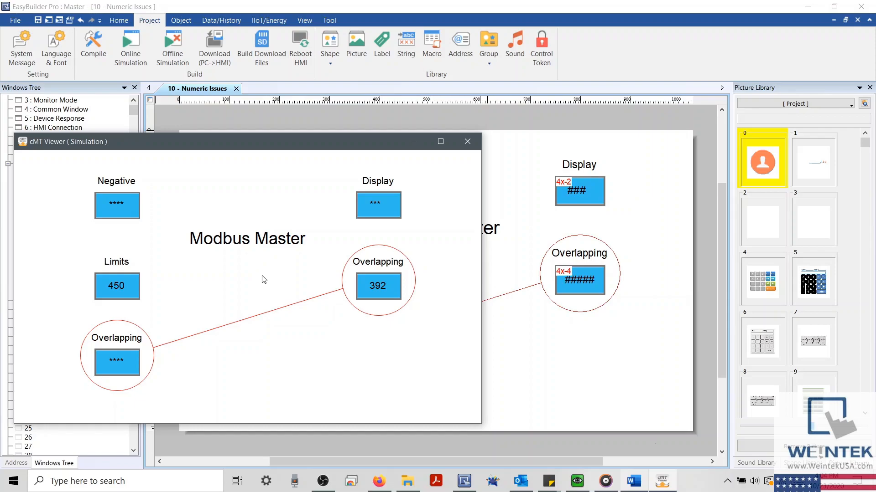
{"action": "left_click_drag", "start_coordinate": [246, 141], "coordinate": [218, 137]}
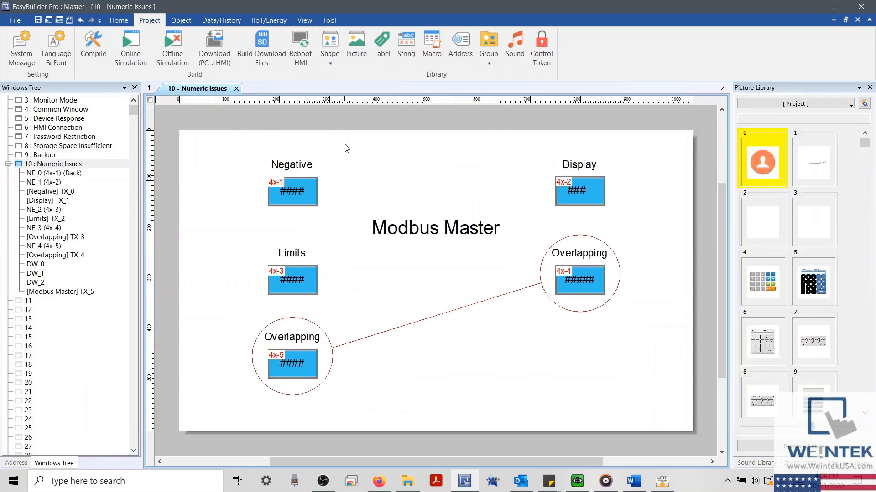
Set the Negative numeric object's device data format to 16-bit Signed
{"action": "left_click", "coordinate": [292, 192]}
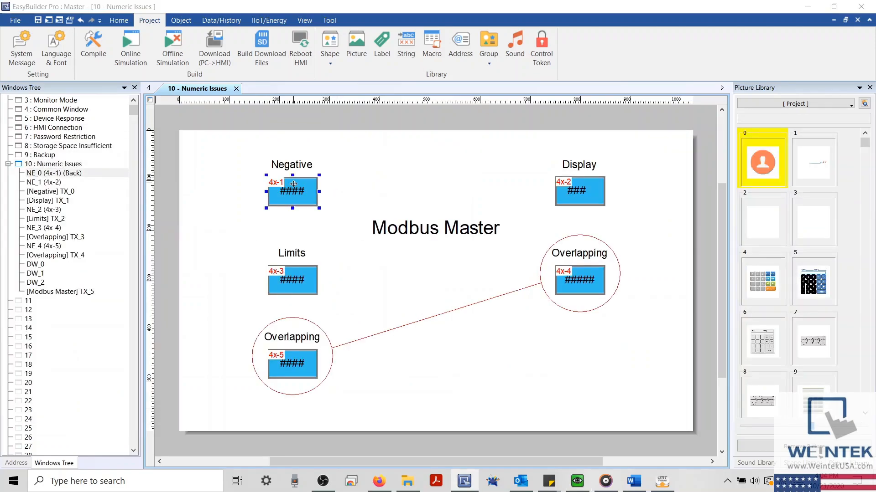
{"action": "double_click", "coordinate": [292, 192]}
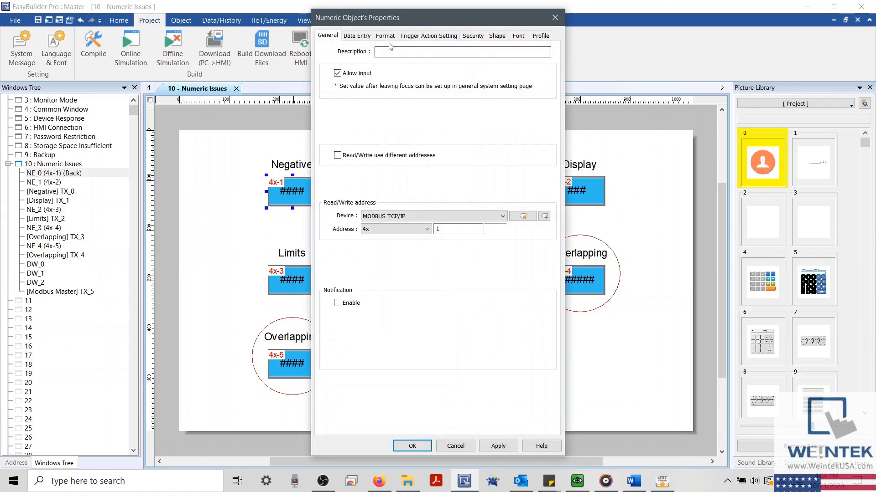
{"action": "left_click", "coordinate": [384, 36]}
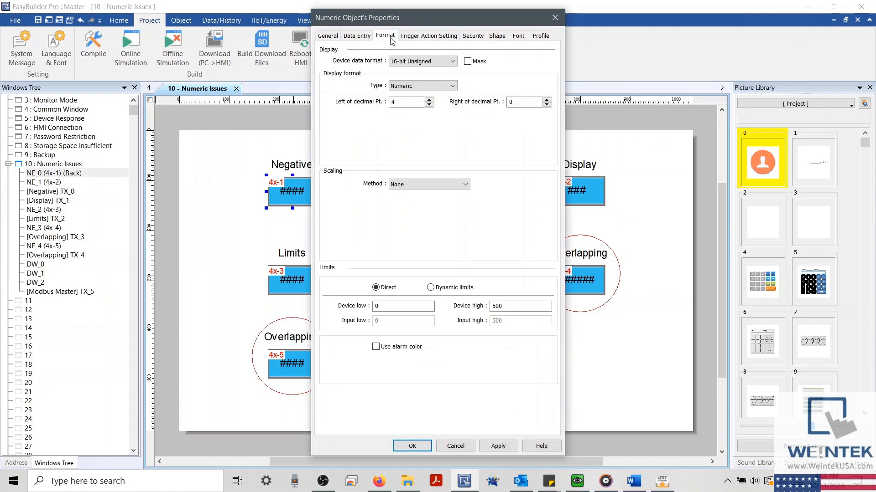
{"action": "mouse_move", "coordinate": [386, 45]}
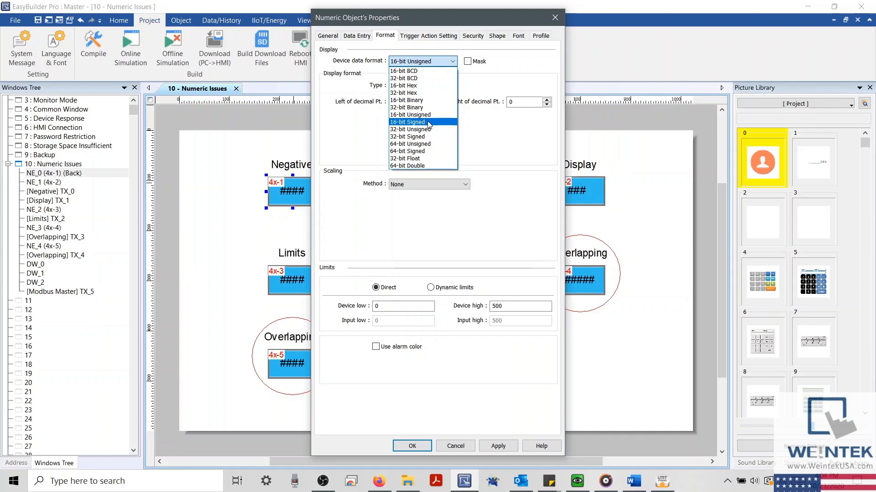
{"action": "left_click", "coordinate": [417, 122]}
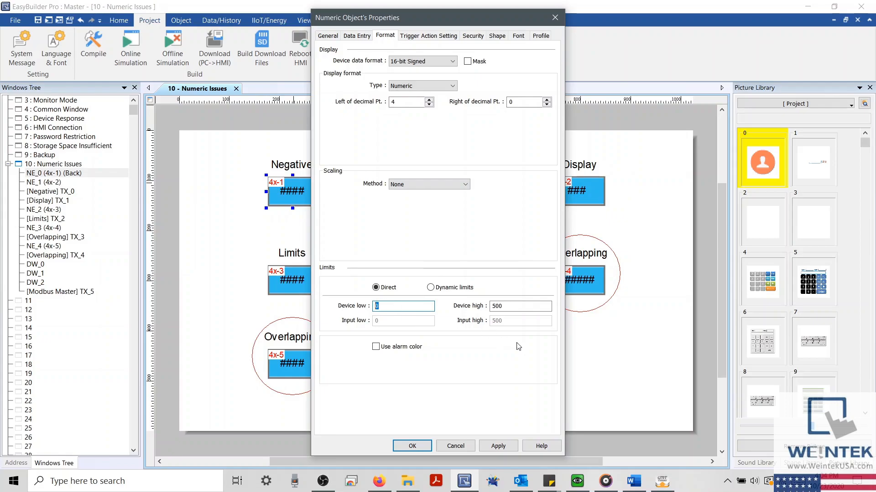
Check the Frequency range in the parameter reference guide, then return to the settings
{"action": "left_click", "coordinate": [633, 481]}
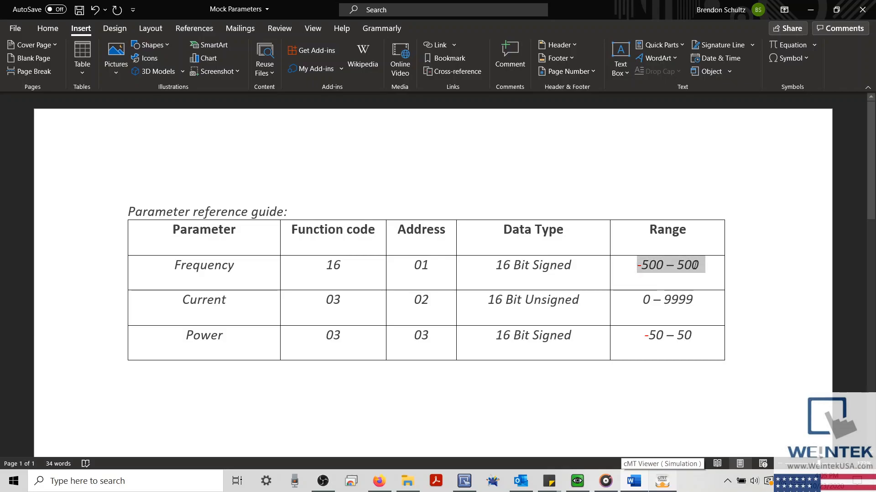
{"action": "left_click", "coordinate": [670, 265]}
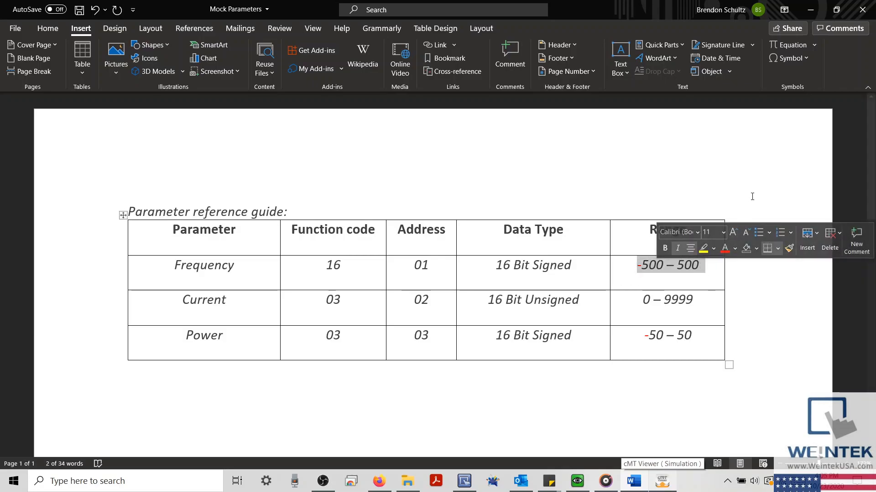
{"action": "left_click", "coordinate": [659, 481]}
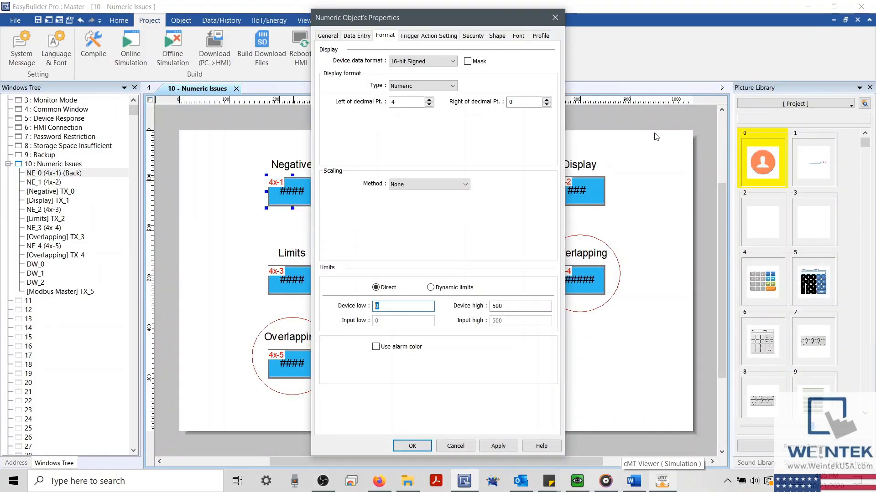
Set the Negative object's device low limit to -500 and confirm the settings
{"action": "type", "text": "-500"}
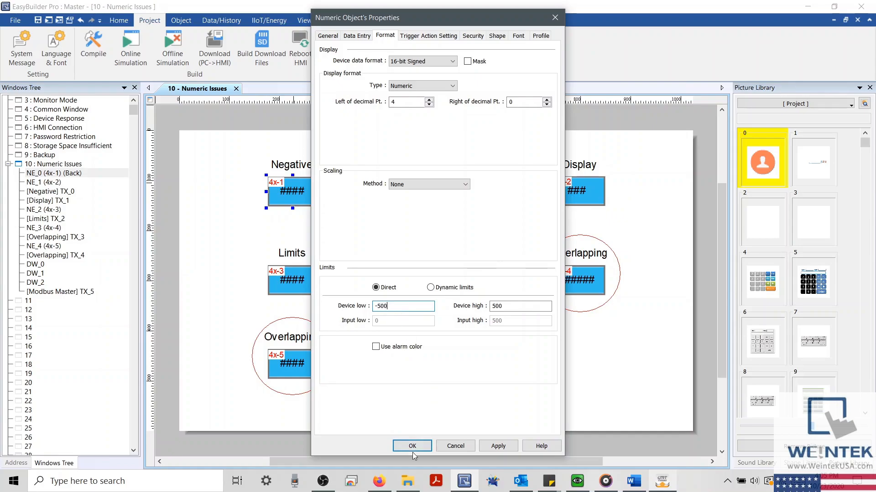
{"action": "left_click", "coordinate": [412, 446]}
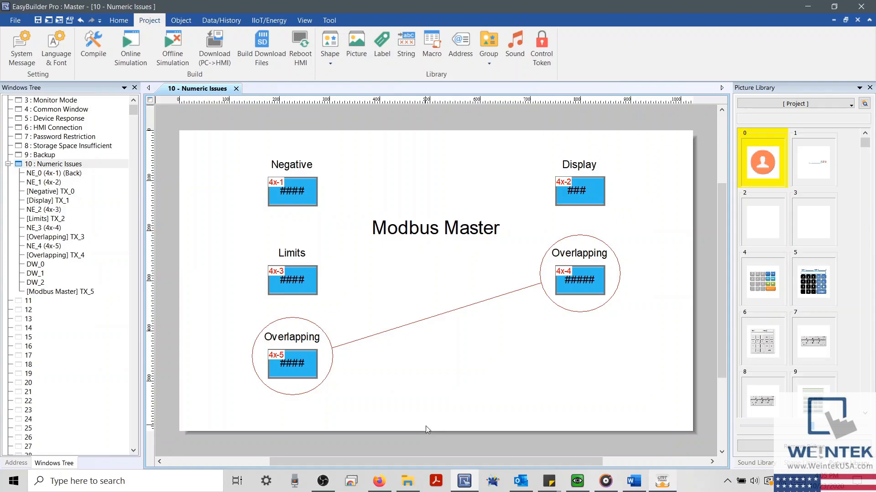
{"action": "left_click", "coordinate": [129, 45]}
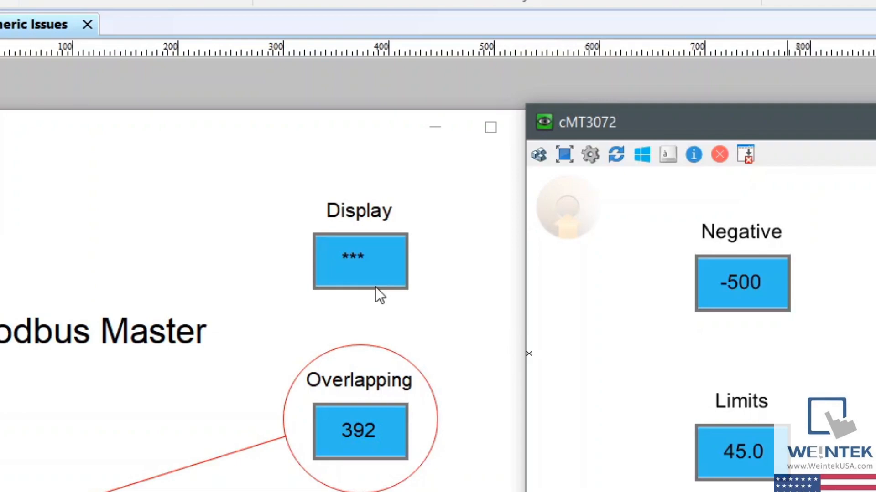
{"action": "mouse_move", "coordinate": [344, 274]}
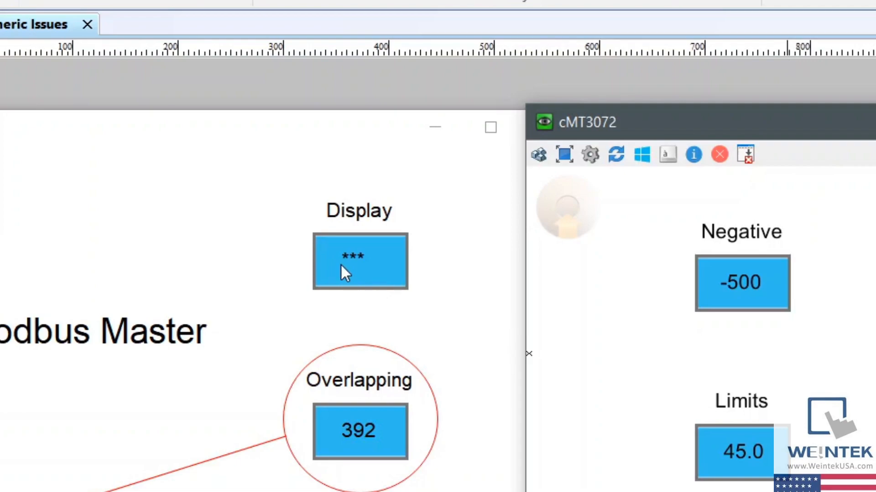
{"action": "mouse_move", "coordinate": [456, 334]}
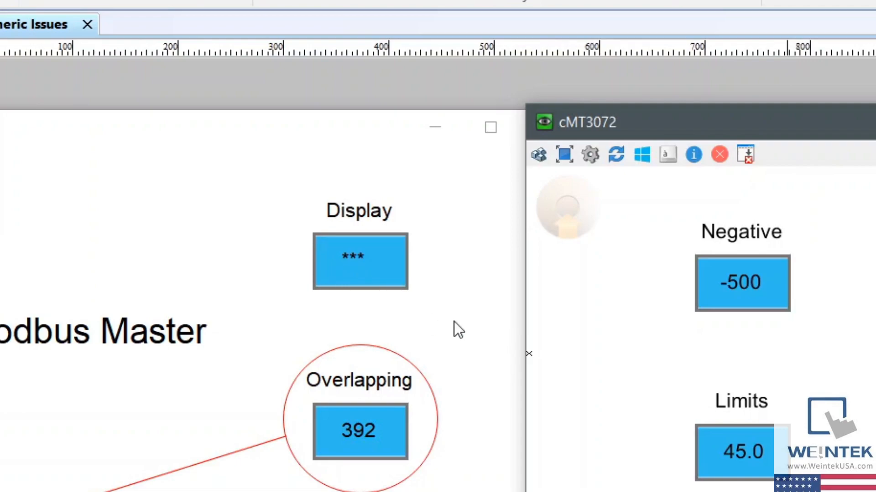
{"action": "mouse_move", "coordinate": [811, 107]}
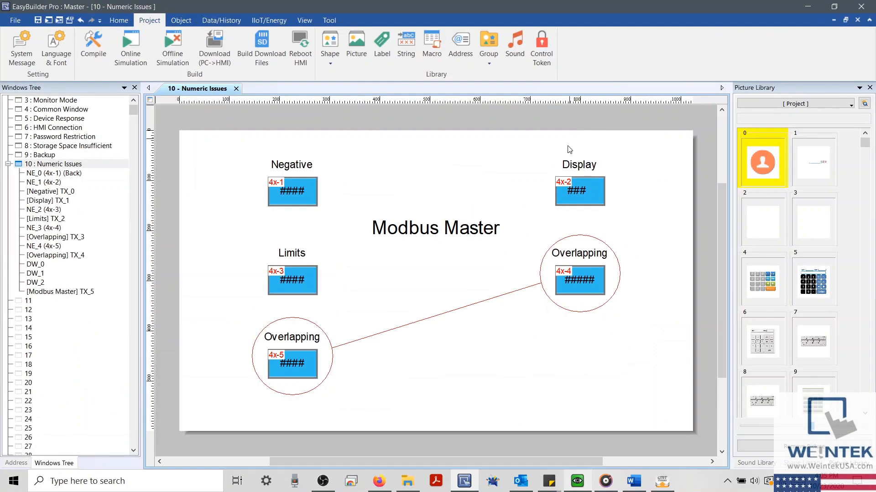
Set the Display numeric object to show 4 digits left of the decimal point
{"action": "double_click", "coordinate": [580, 191]}
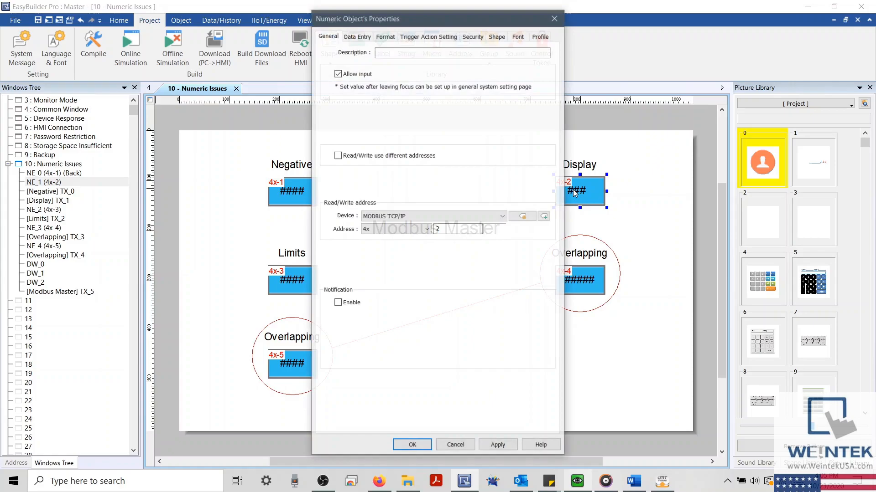
{"action": "left_click", "coordinate": [385, 37]}
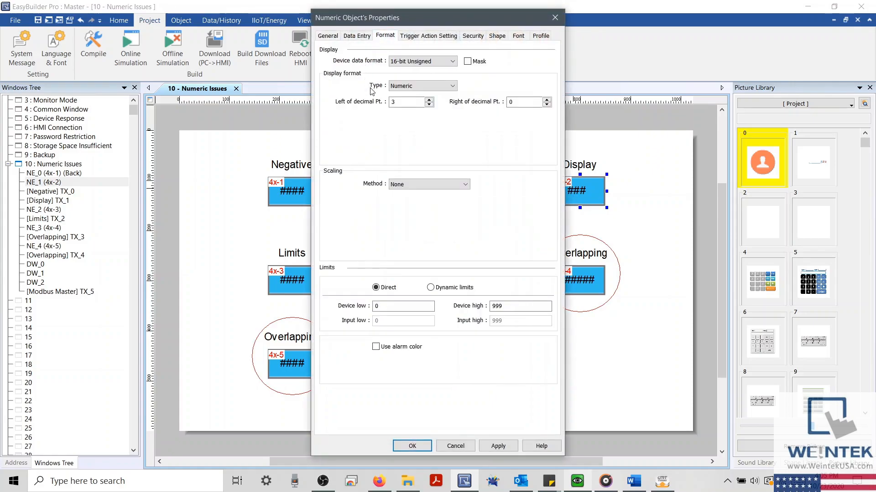
{"action": "left_click", "coordinate": [407, 102]}
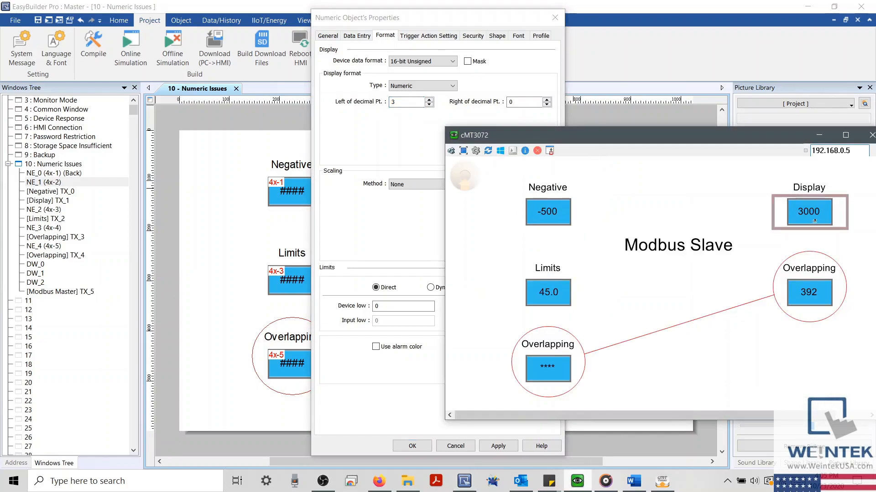
{"action": "left_click", "coordinate": [809, 212]}
{"action": "type", "text": "4"}
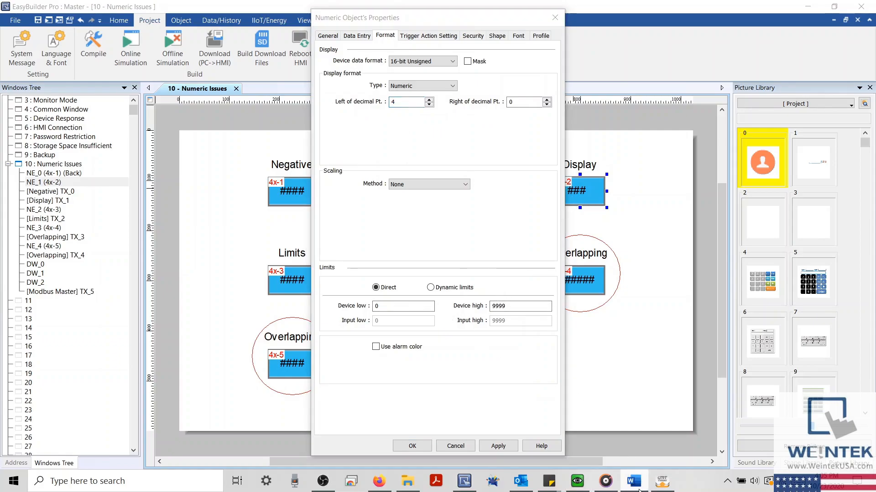
Consult the parameter guide, then confirm the Display object's new format
{"action": "left_click", "coordinate": [634, 481]}
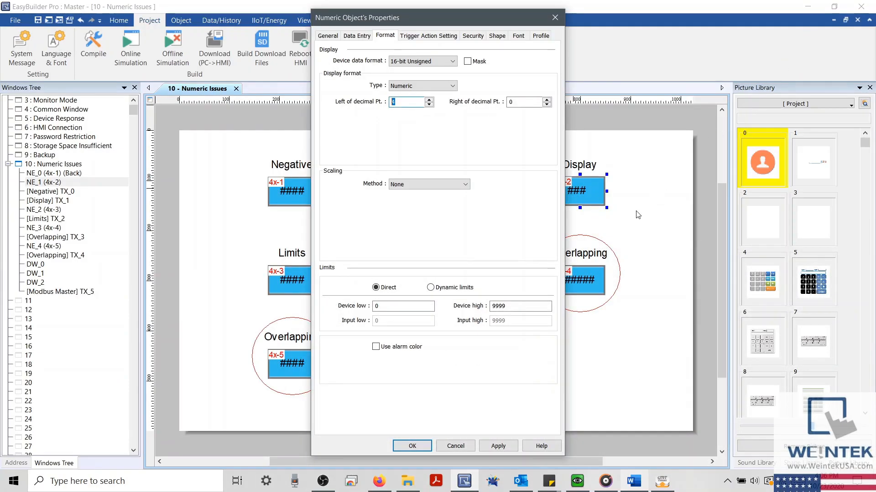
{"action": "left_click", "coordinate": [520, 306]}
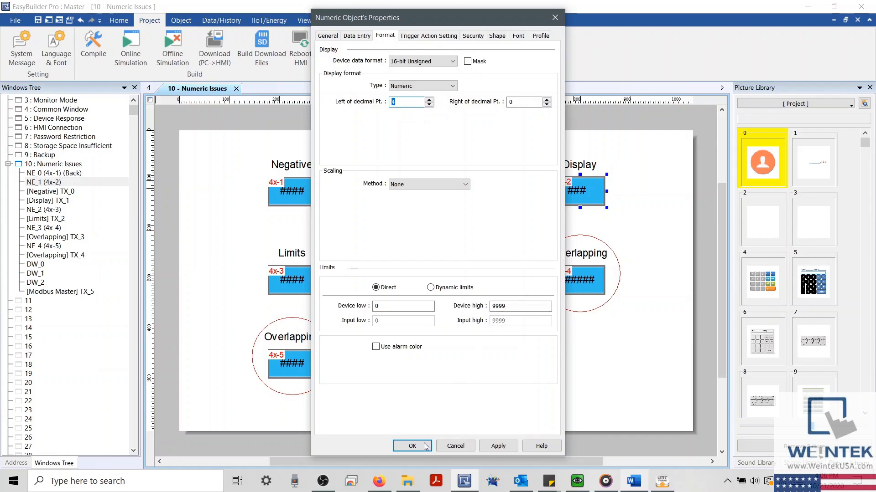
{"action": "mouse_move", "coordinate": [421, 452]}
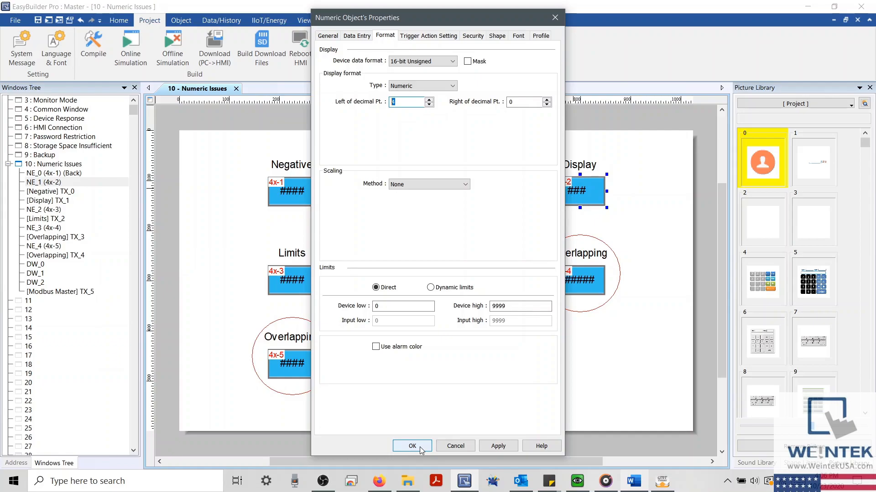
{"action": "left_click", "coordinate": [412, 446]}
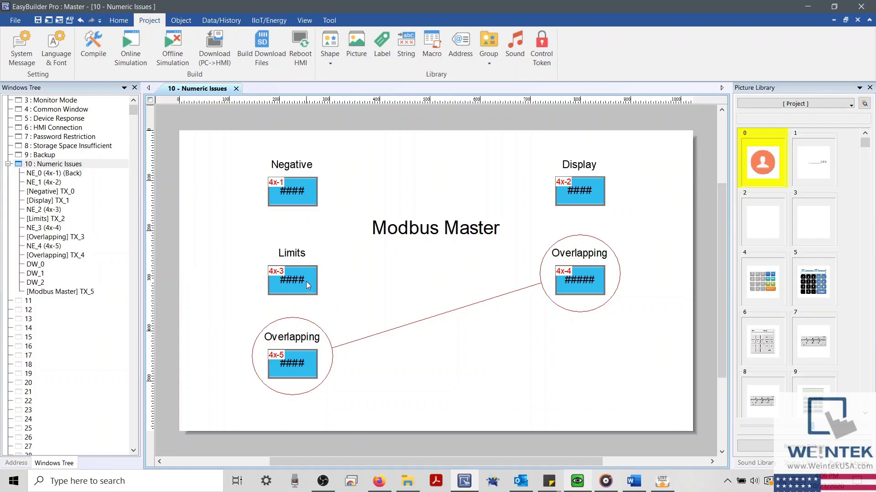
Make the Limits object 16-bit Signed, 3.1 digits, device limits -50 to 50, then simulate
{"action": "double_click", "coordinate": [292, 280]}
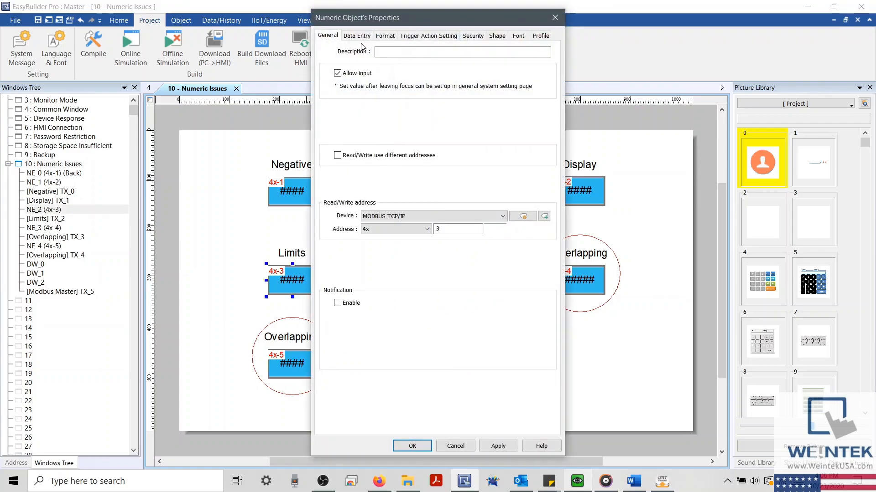
{"action": "left_click", "coordinate": [385, 35]}
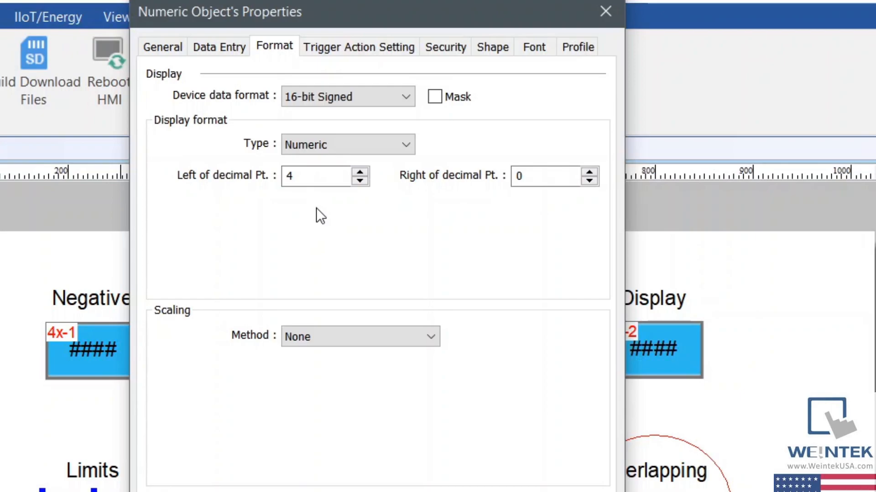
{"action": "mouse_move", "coordinate": [344, 212]}
{"action": "type", "text": "1"}
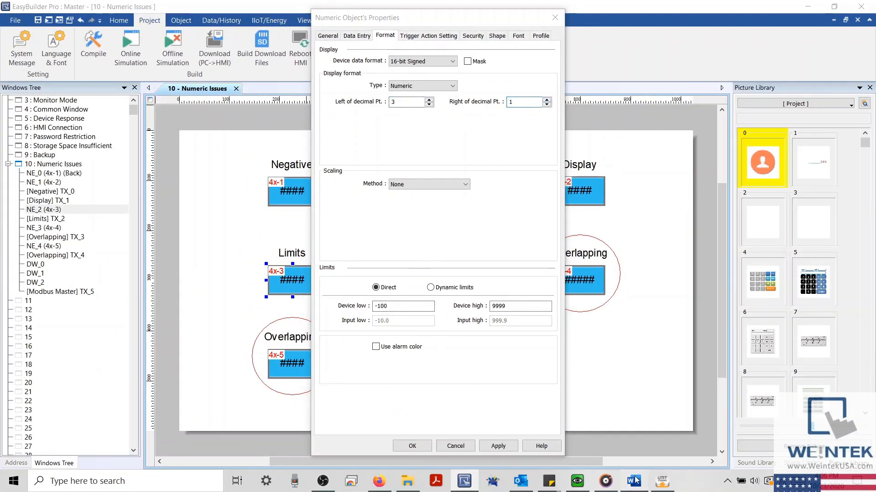
{"action": "left_click", "coordinate": [630, 480]}
{"action": "type", "text": "50"}
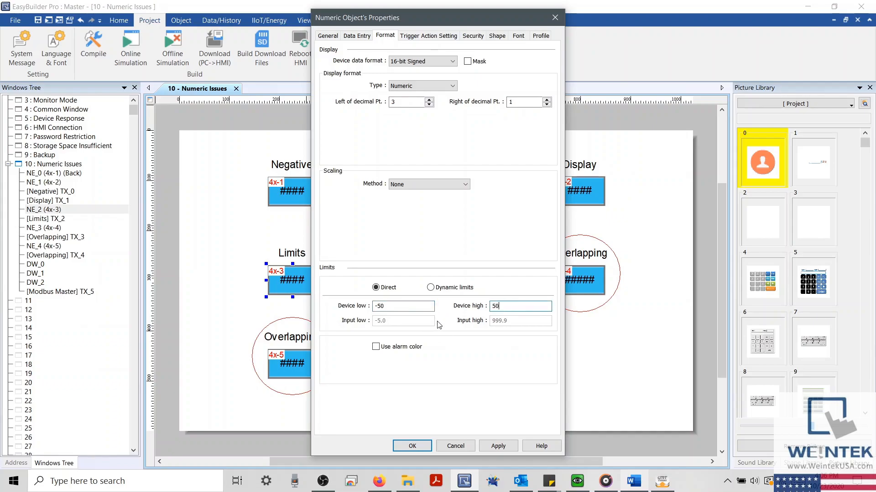
{"action": "left_click", "coordinate": [412, 446]}
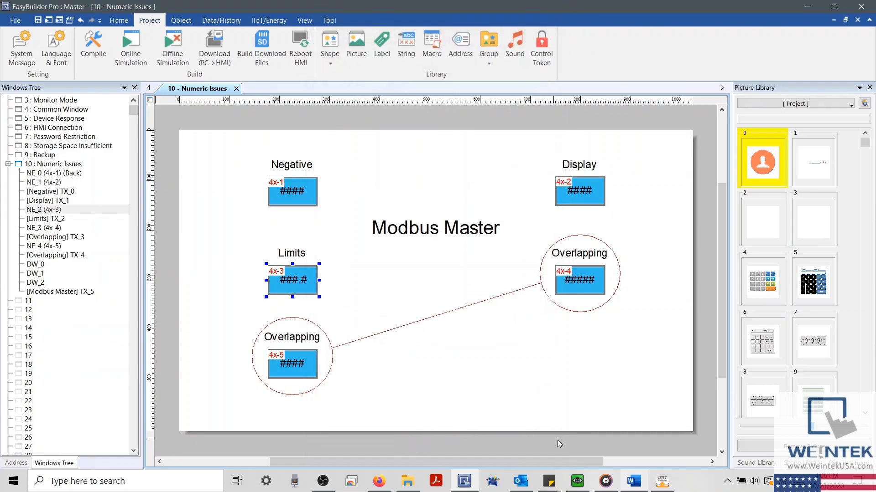
{"action": "left_click", "coordinate": [130, 45]}
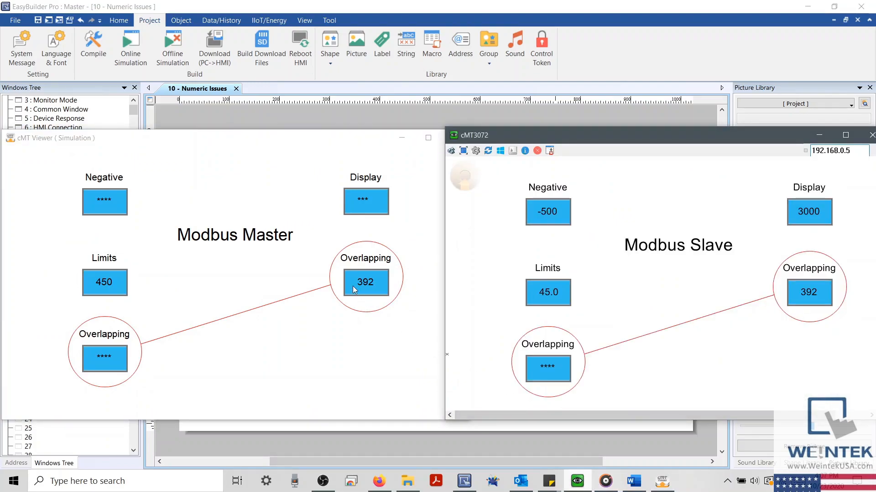
{"action": "mouse_move", "coordinate": [97, 364]}
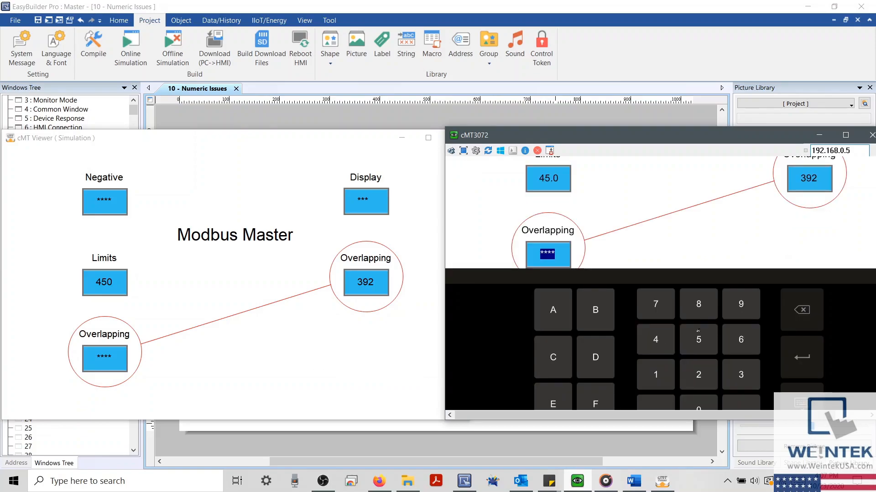
Enter 5 as the slave's lower Overlapping value in the simulation
{"action": "left_click", "coordinate": [699, 339]}
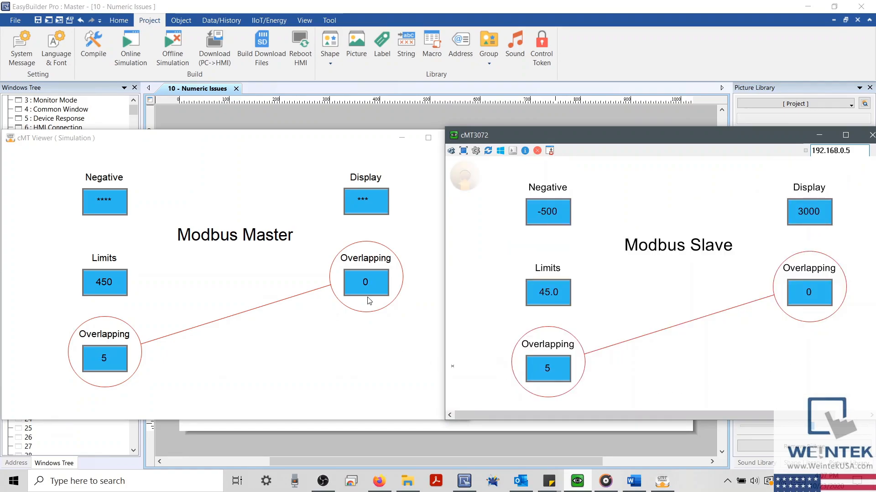
{"action": "mouse_move", "coordinate": [744, 300]}
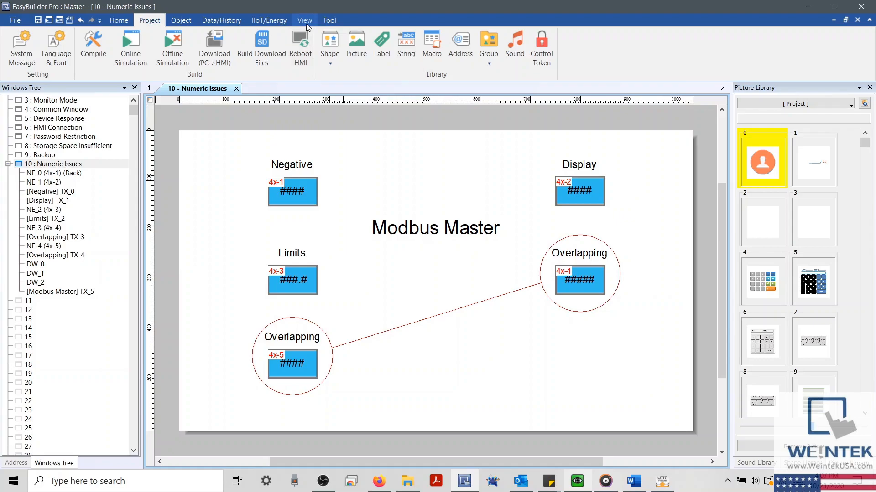
Turn on the Address Grid and bring its panel into view
{"action": "left_click", "coordinate": [305, 20]}
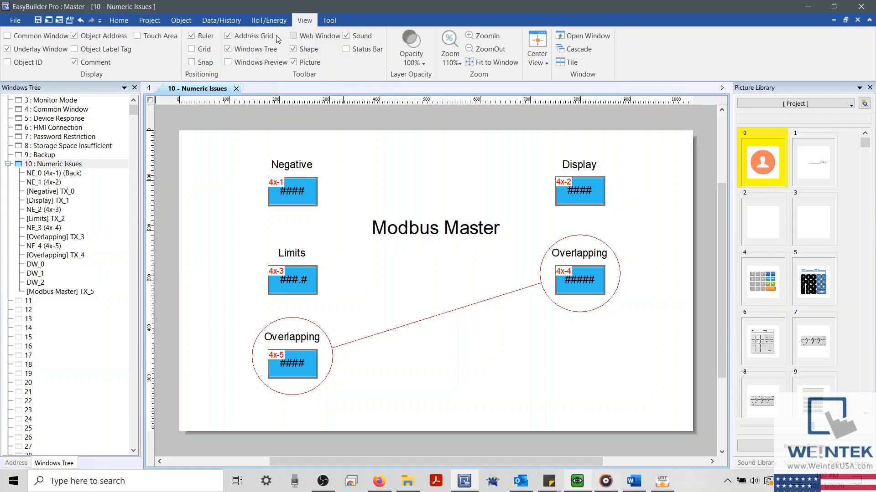
{"action": "left_click", "coordinate": [228, 36]}
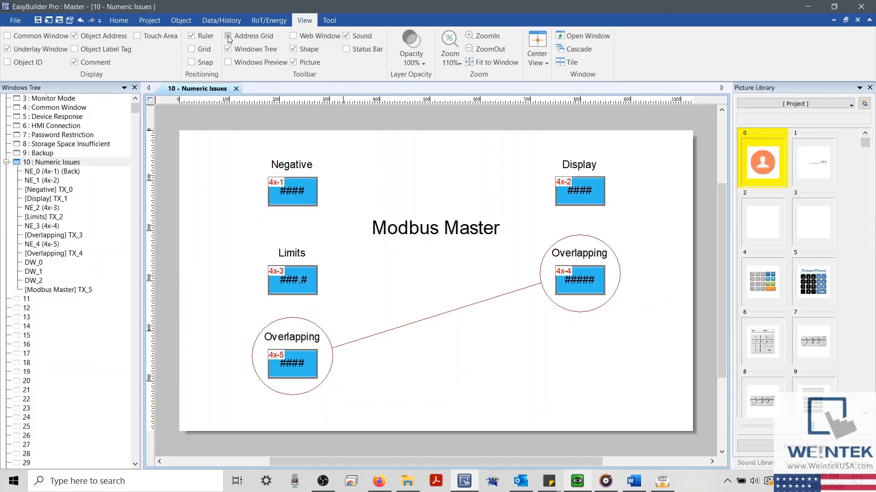
{"action": "left_click", "coordinate": [15, 463]}
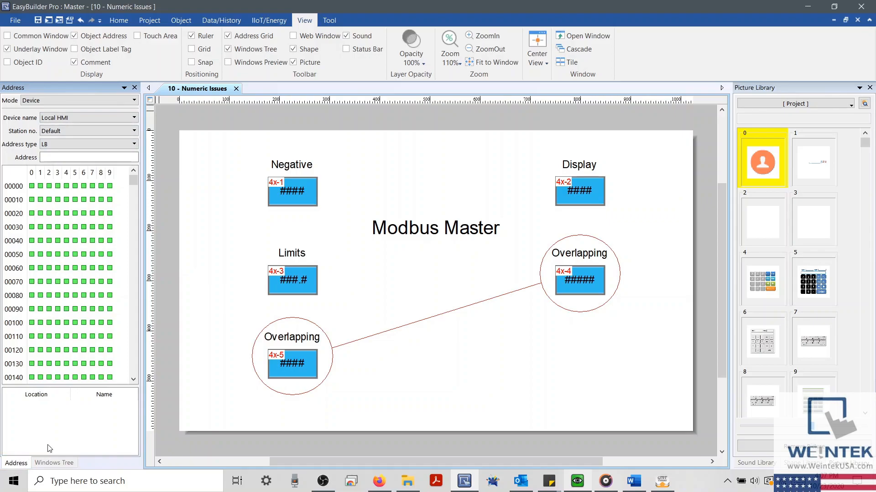
{"action": "mouse_move", "coordinate": [68, 186]}
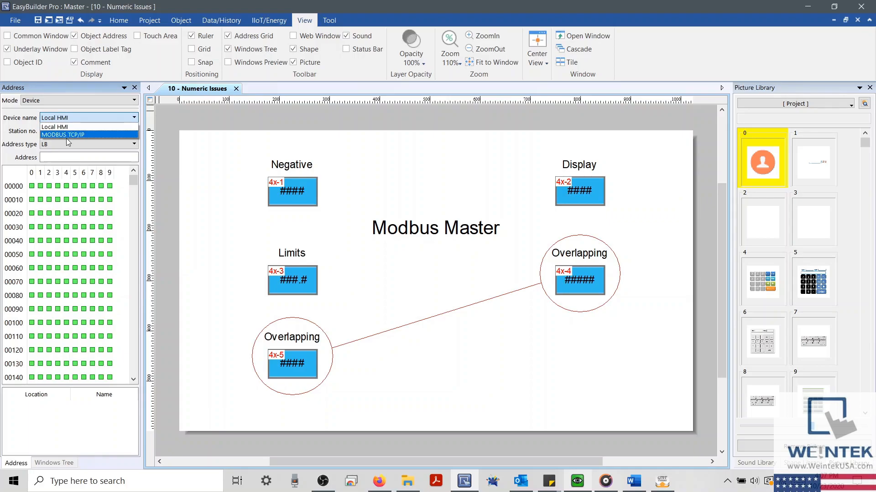
Show the MODBUS TCP/IP device's 4x register address map
{"action": "left_click", "coordinate": [68, 134]}
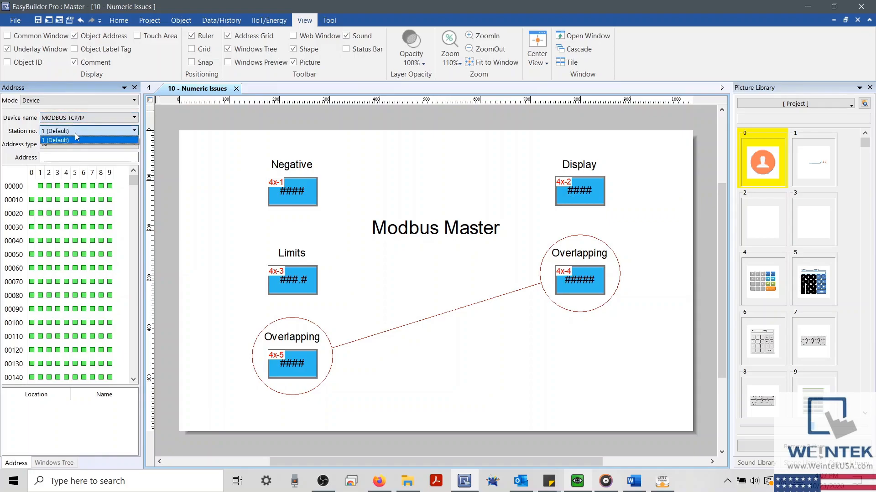
{"action": "left_click", "coordinate": [55, 140]}
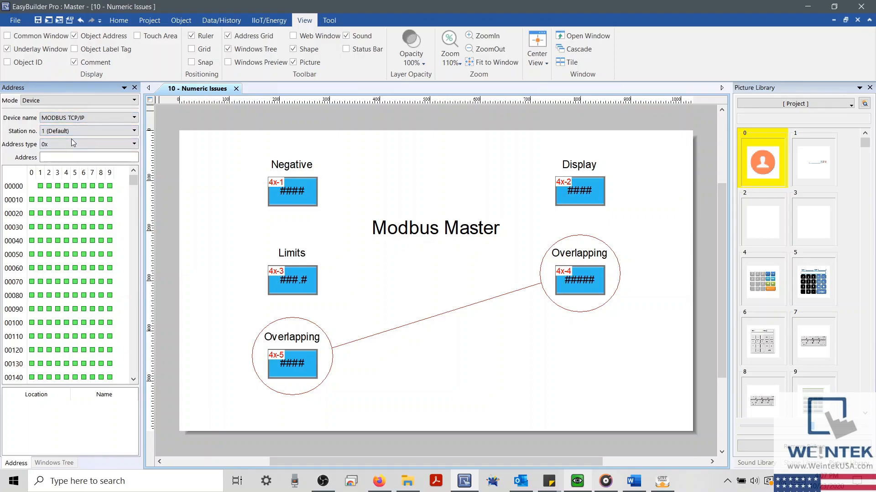
{"action": "left_click", "coordinate": [132, 144]}
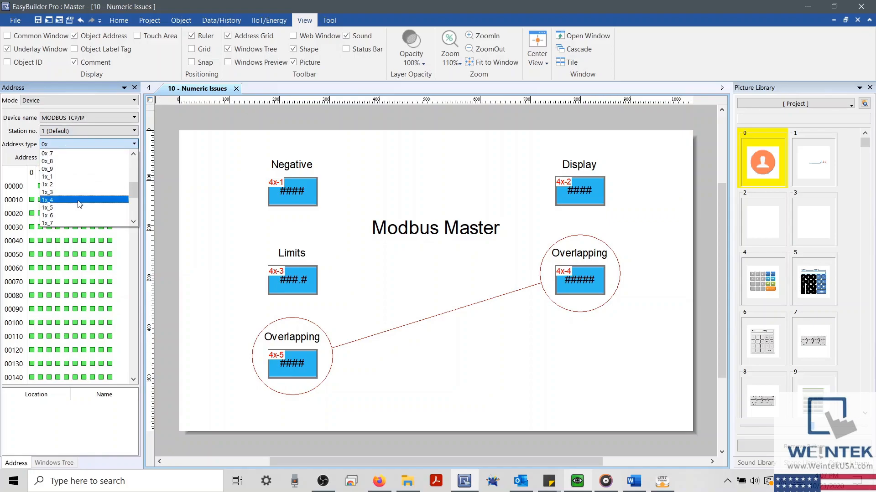
{"action": "left_click", "coordinate": [84, 144]}
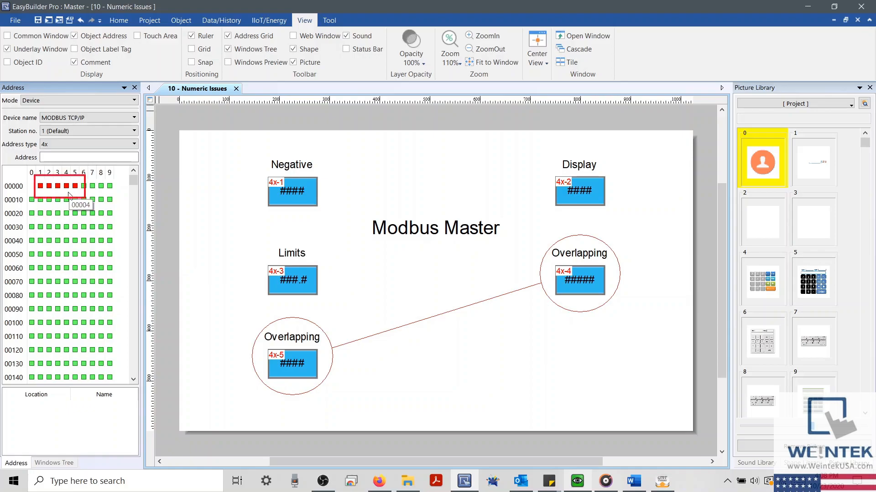
{"action": "mouse_move", "coordinate": [64, 189]}
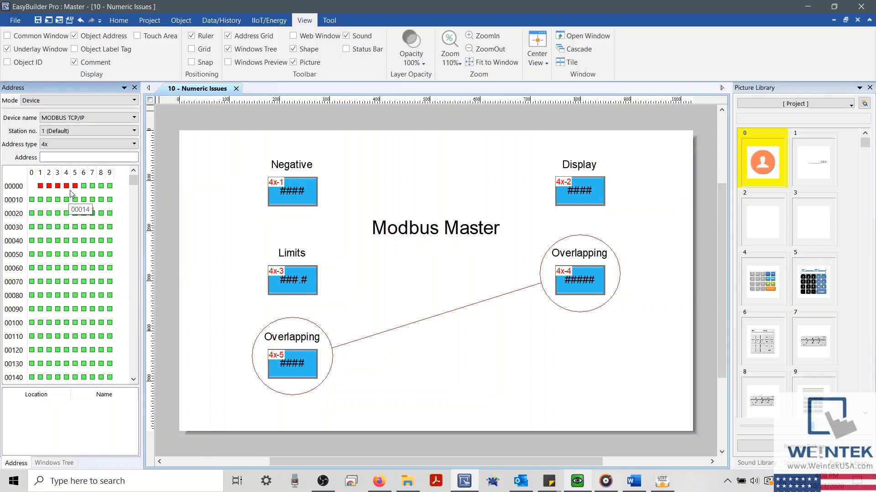
{"action": "left_click", "coordinate": [66, 186]}
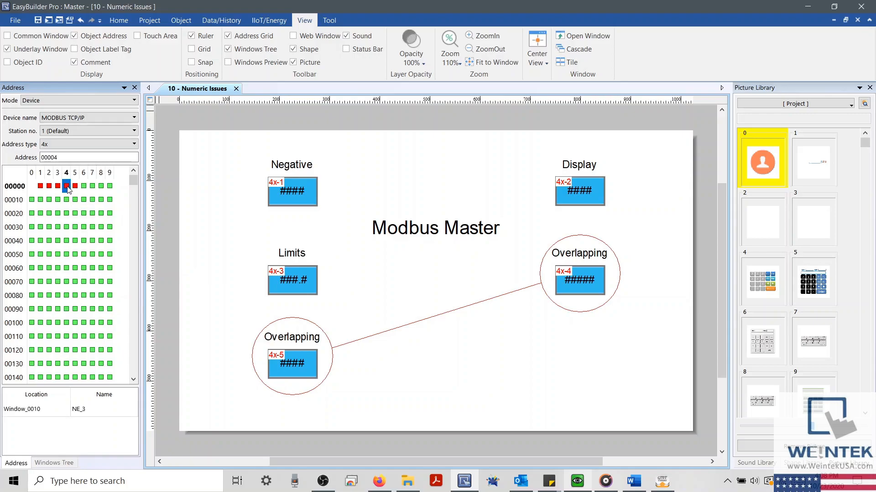
{"action": "left_click", "coordinate": [74, 185]}
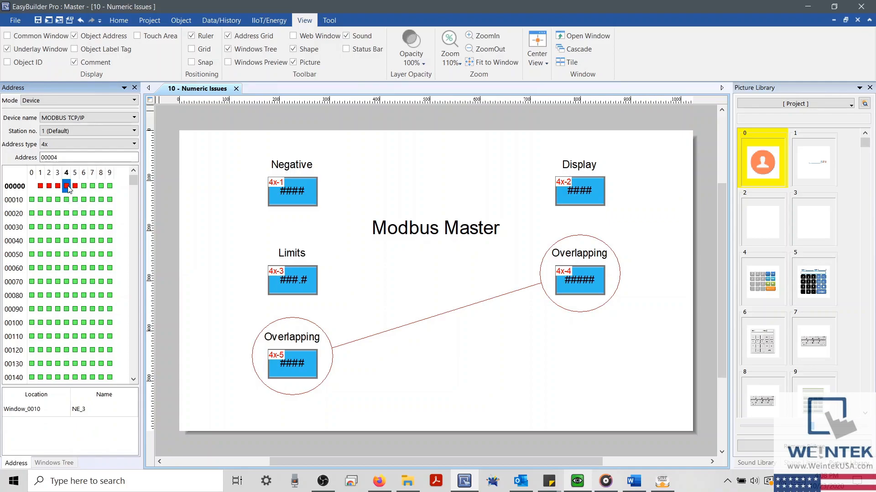
{"action": "mouse_move", "coordinate": [67, 208]}
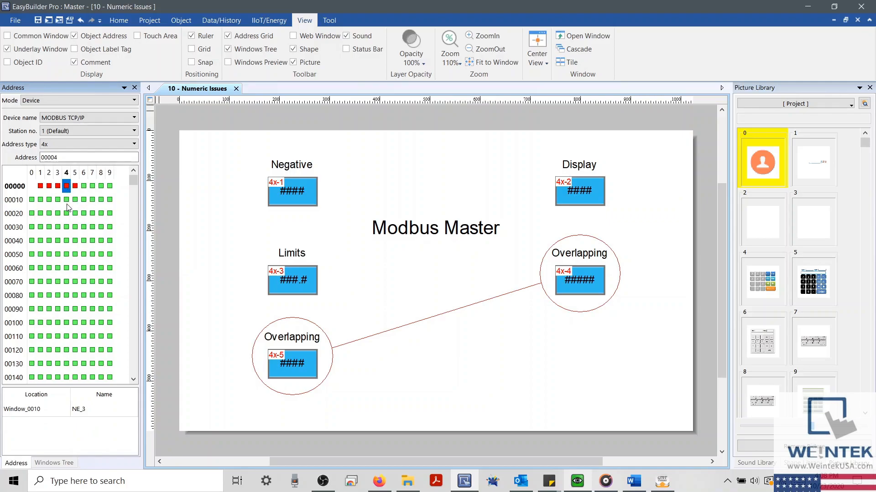
{"action": "mouse_move", "coordinate": [66, 207]}
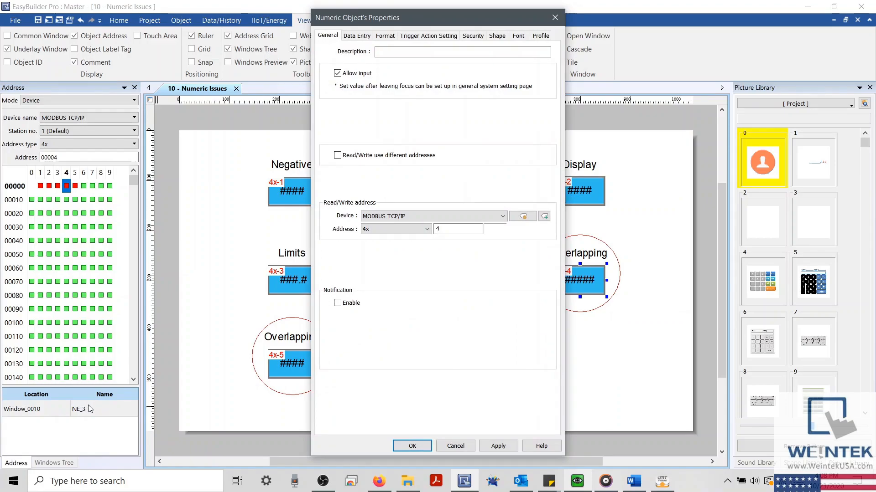
{"action": "mouse_move", "coordinate": [177, 100]}
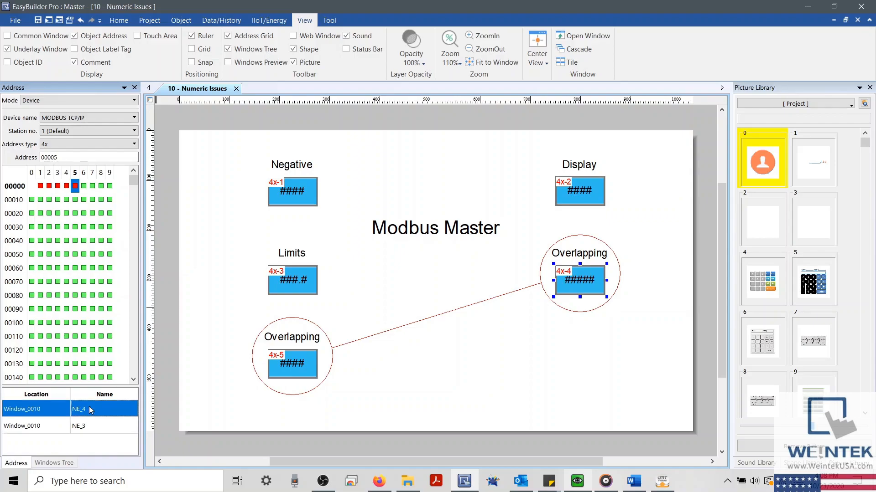
{"action": "left_click", "coordinate": [79, 426]}
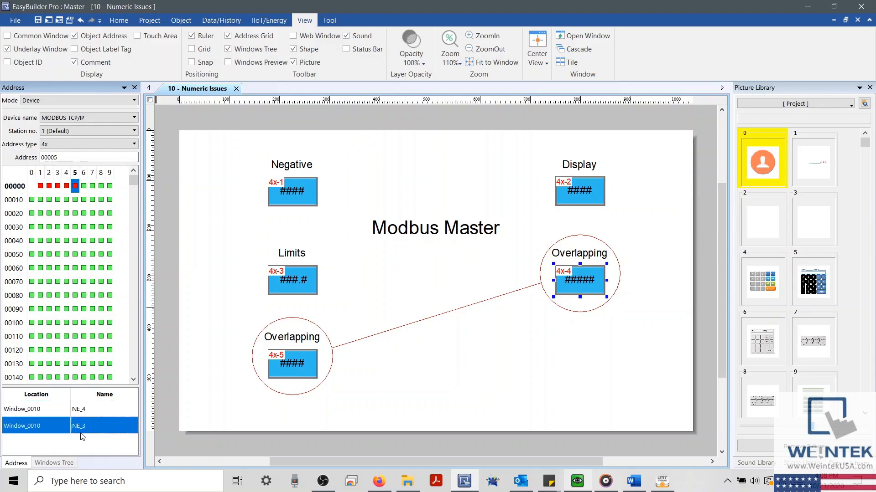
{"action": "left_click", "coordinate": [65, 186]}
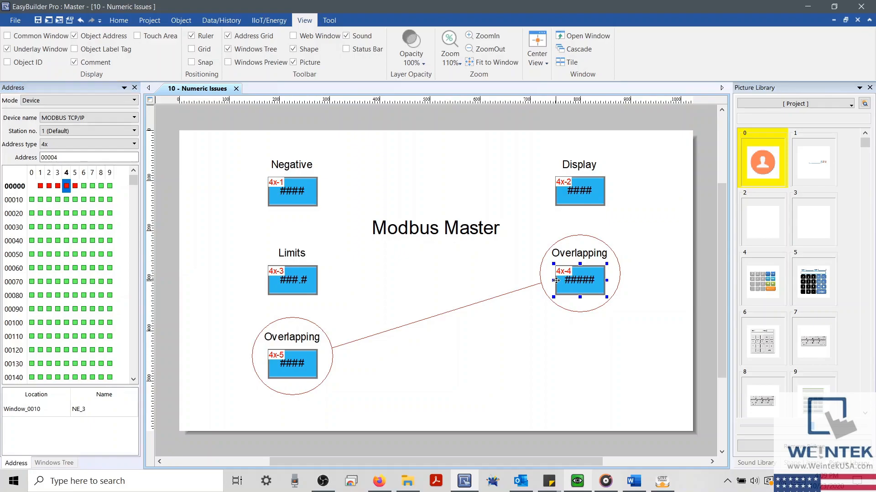
{"action": "double_click", "coordinate": [578, 280]}
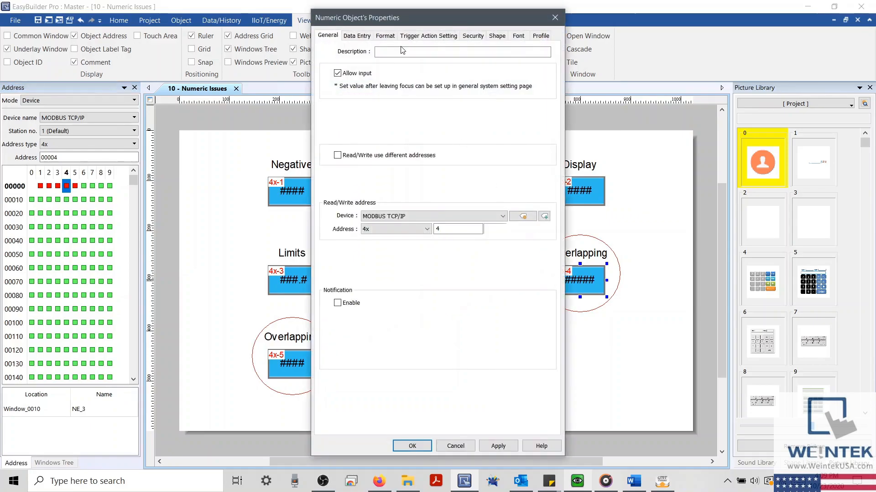
{"action": "left_click", "coordinate": [385, 35]}
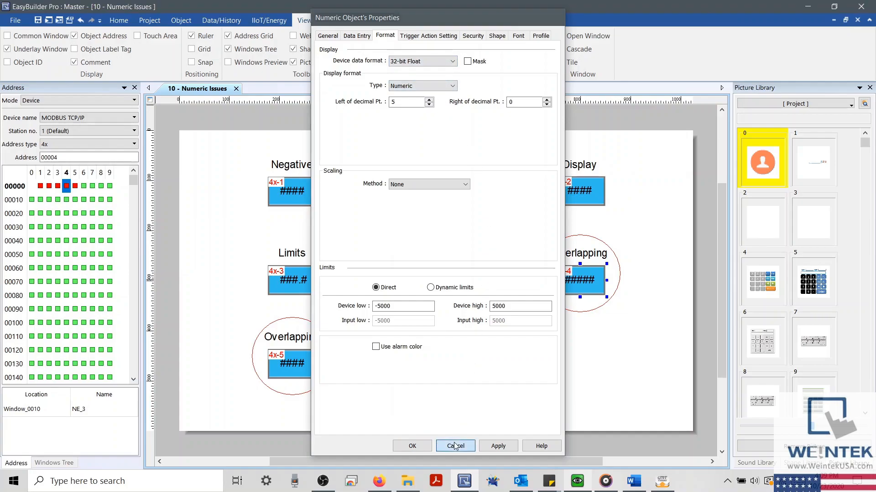
{"action": "left_click", "coordinate": [455, 445]}
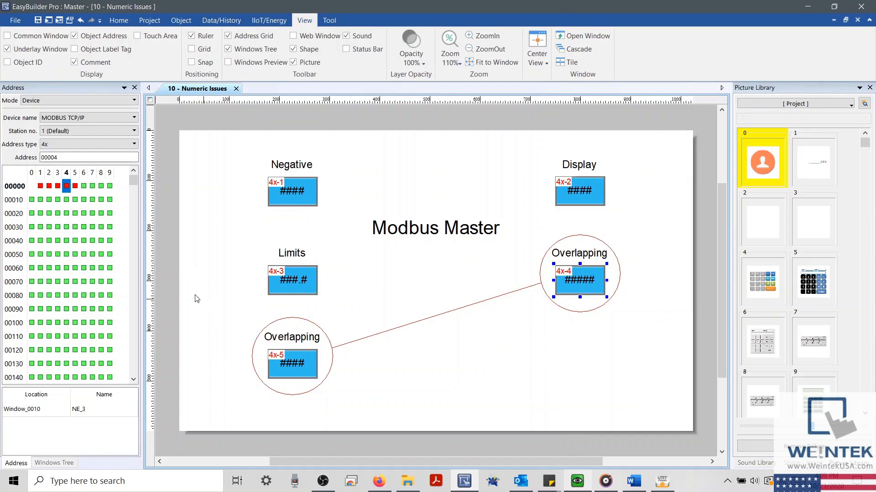
List the objects on 4x address 5, then start the offline simulation
{"action": "left_click", "coordinate": [74, 187]}
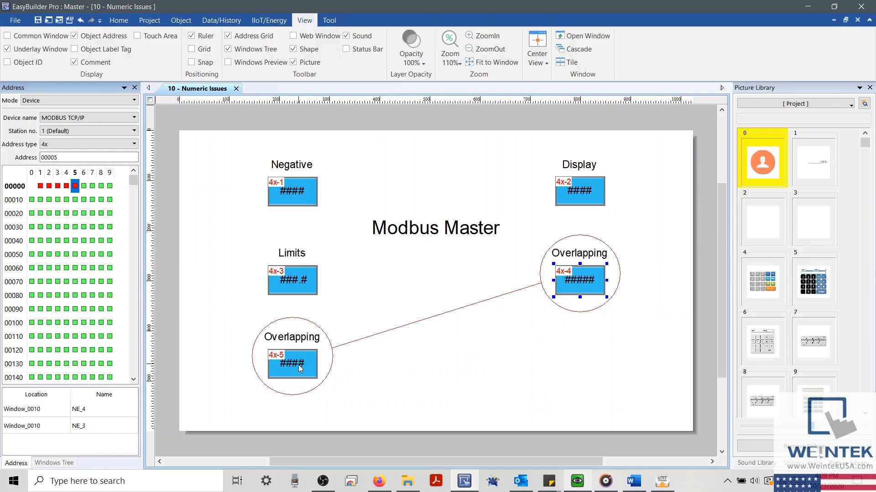
{"action": "left_click", "coordinate": [130, 45]}
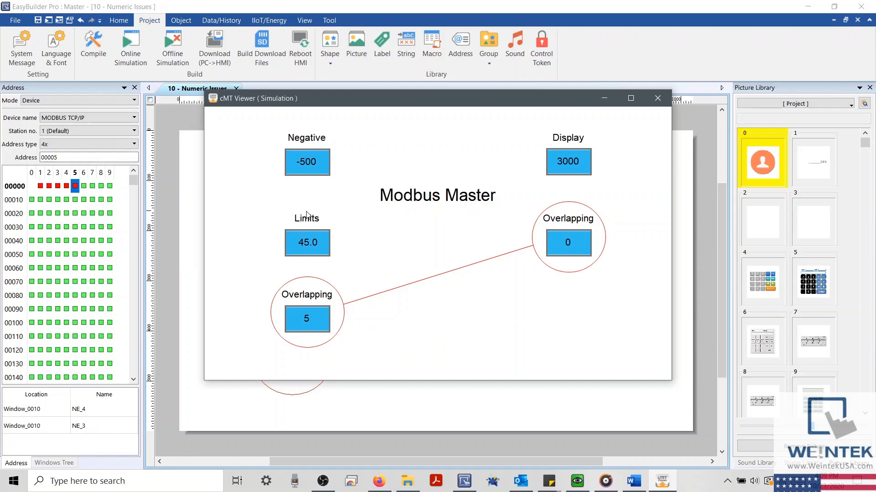
{"action": "mouse_move", "coordinate": [324, 225]}
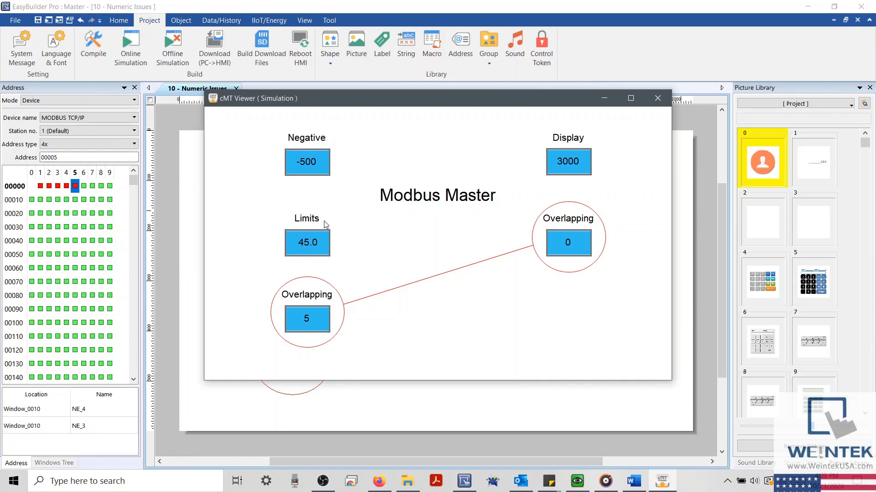
{"action": "mouse_move", "coordinate": [383, 470]}
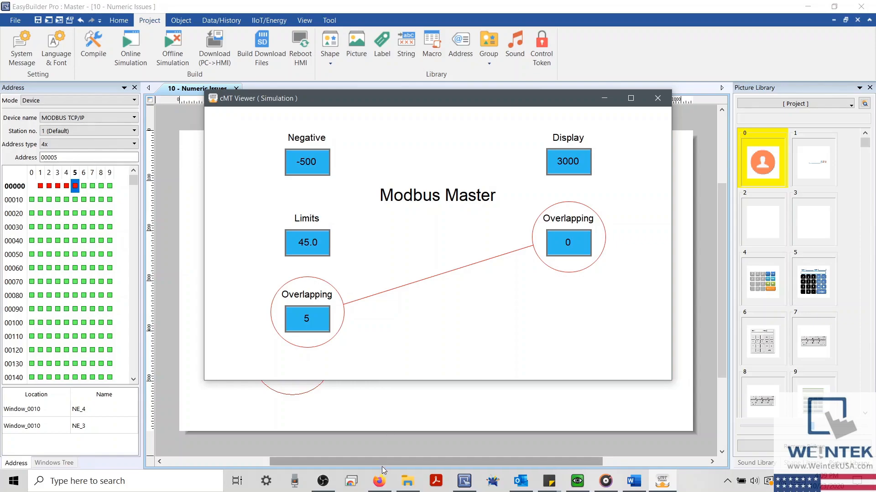
Switch from the simulation to the Firefox web browser
{"action": "left_click", "coordinate": [379, 481]}
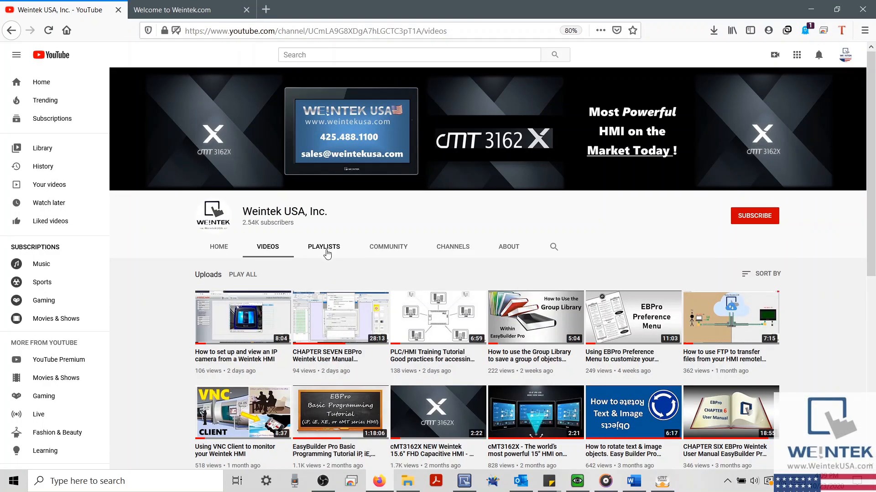
{"action": "mouse_move", "coordinate": [223, 69]}
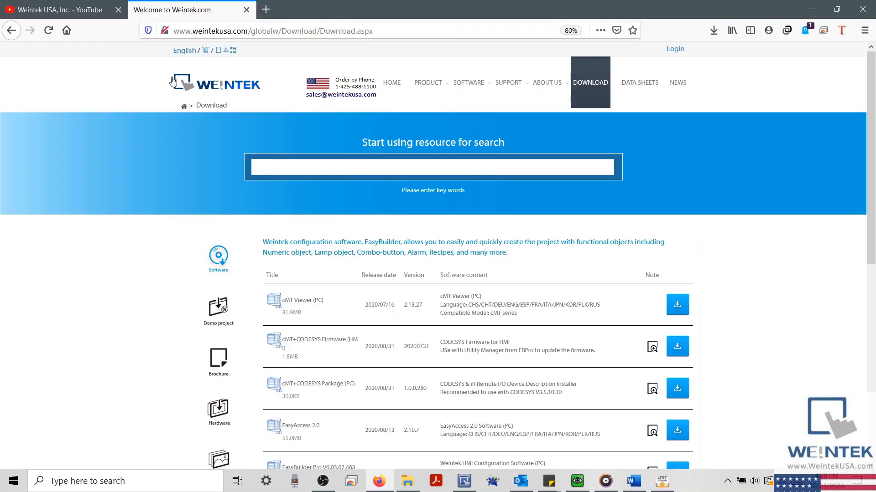
Scroll down the Weintek download page's software list
{"action": "scroll", "scroll_direction": "down", "scroll_amount": 3}
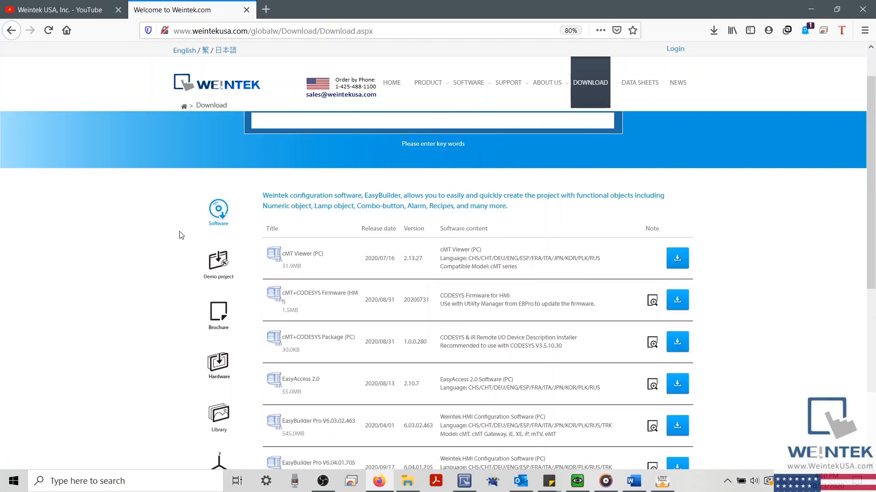
{"action": "scroll", "scroll_direction": "down", "scroll_amount": 3}
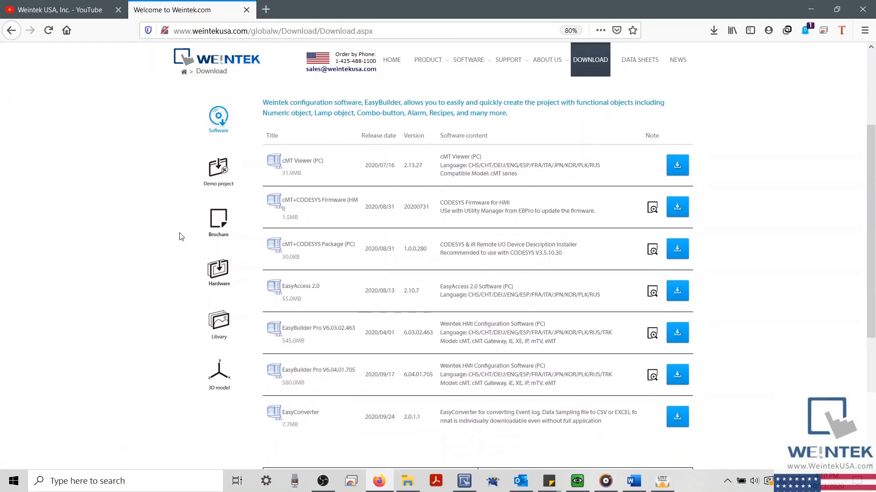